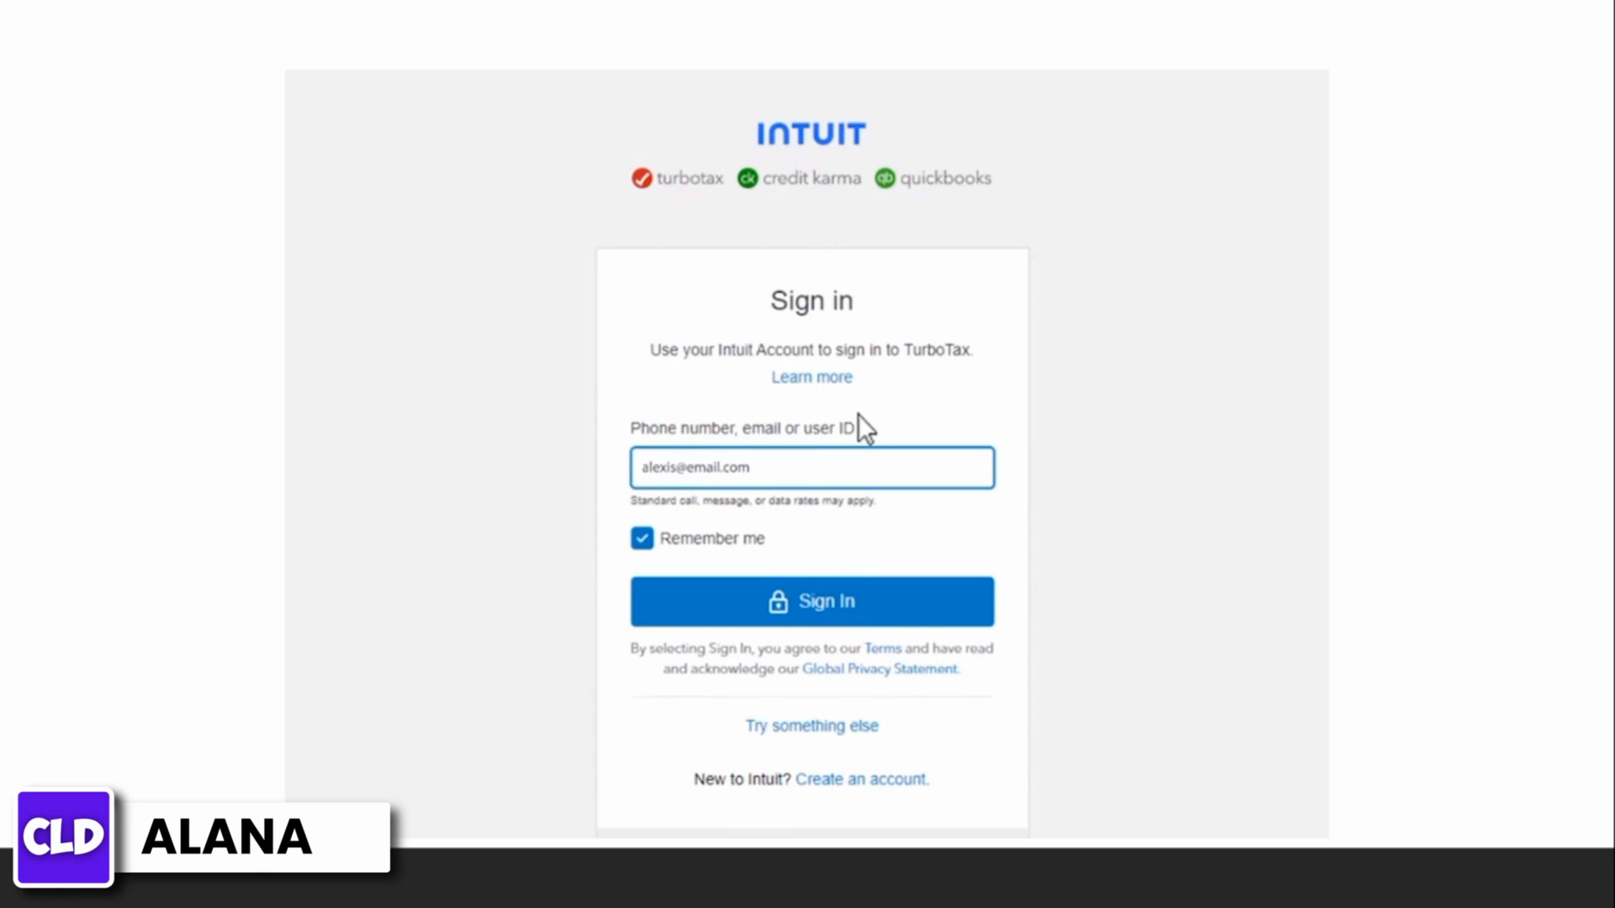
Step: Sign in, confirm the 2022 return with $2,238 refund accepted, and follow the IRS refund tracker link
click(811, 603)
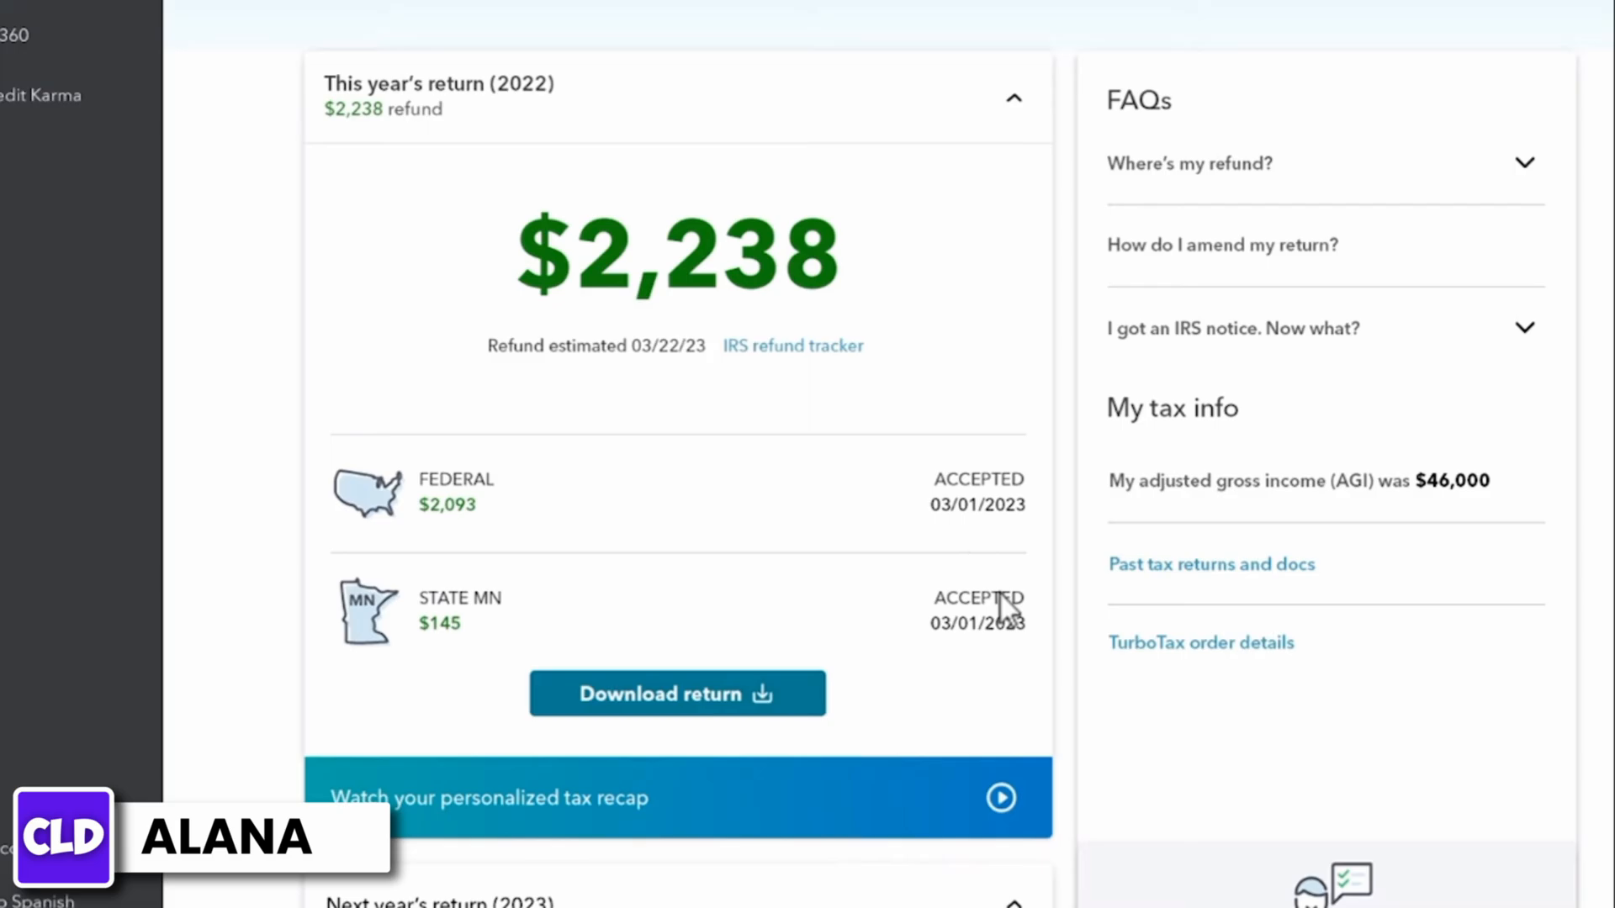
click(793, 345)
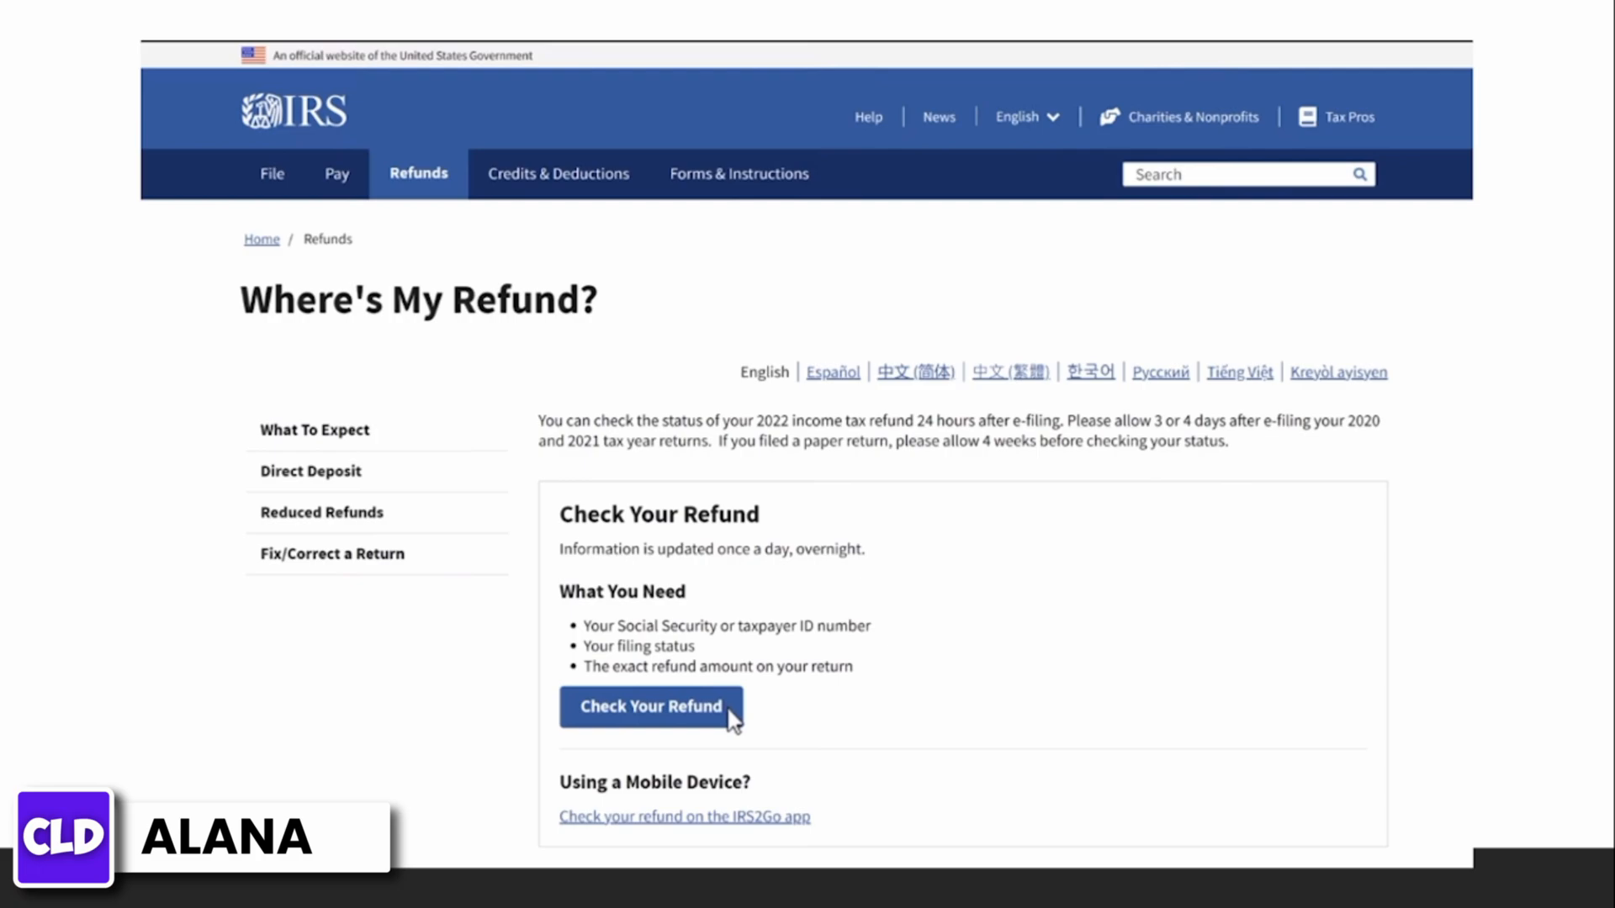
Step: Continue from Where's My Refund to the Get Refund Status form
click(650, 707)
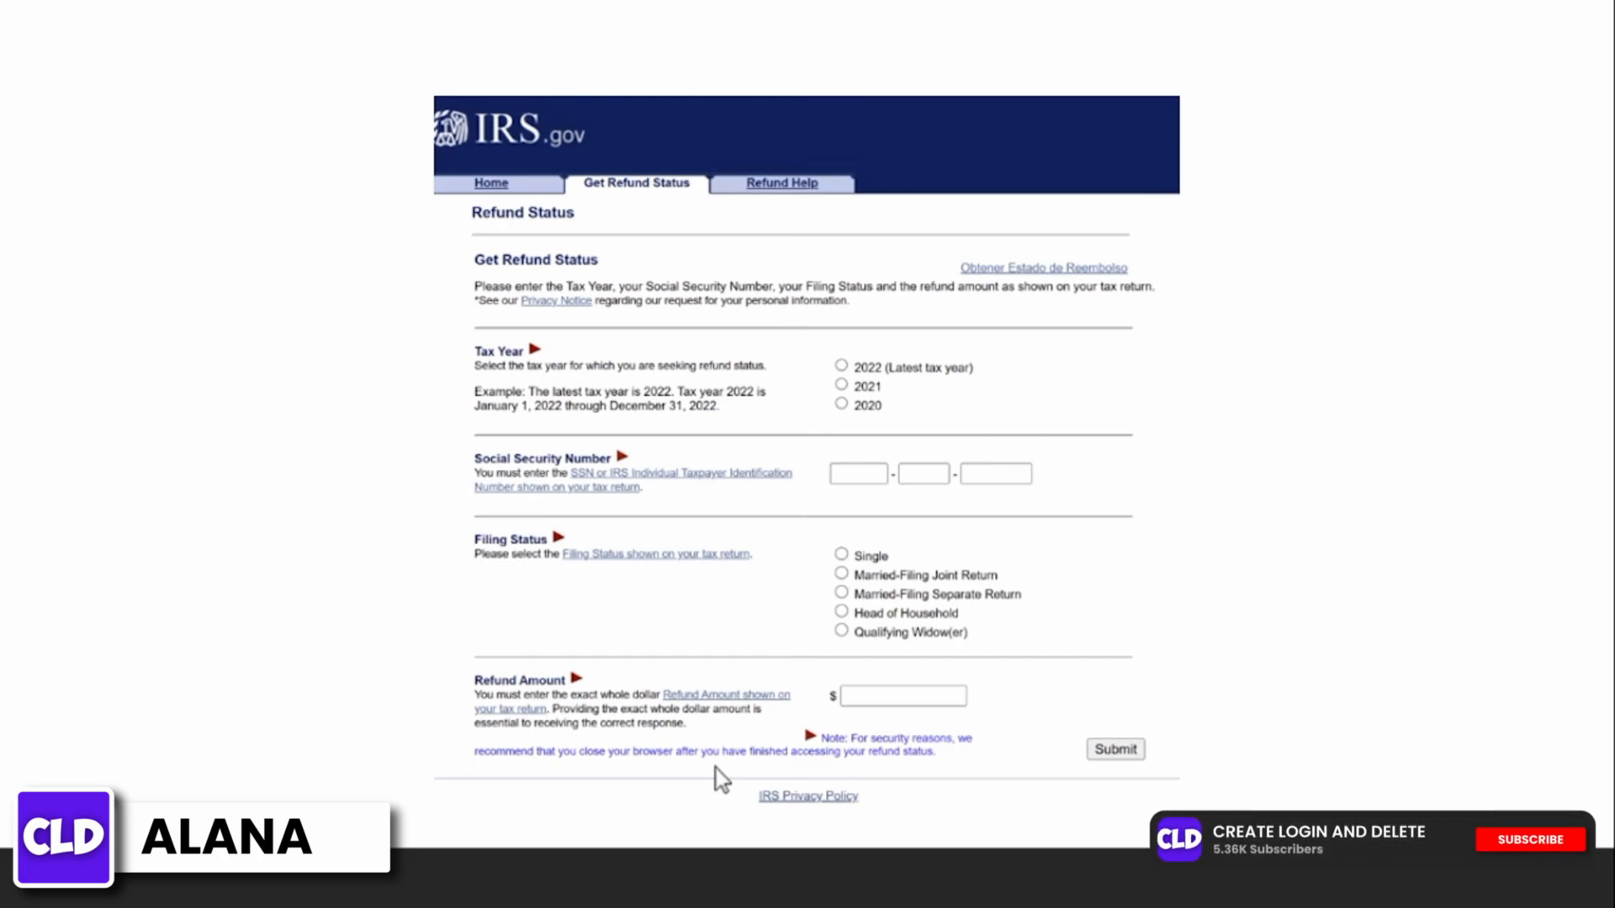
click(1530, 838)
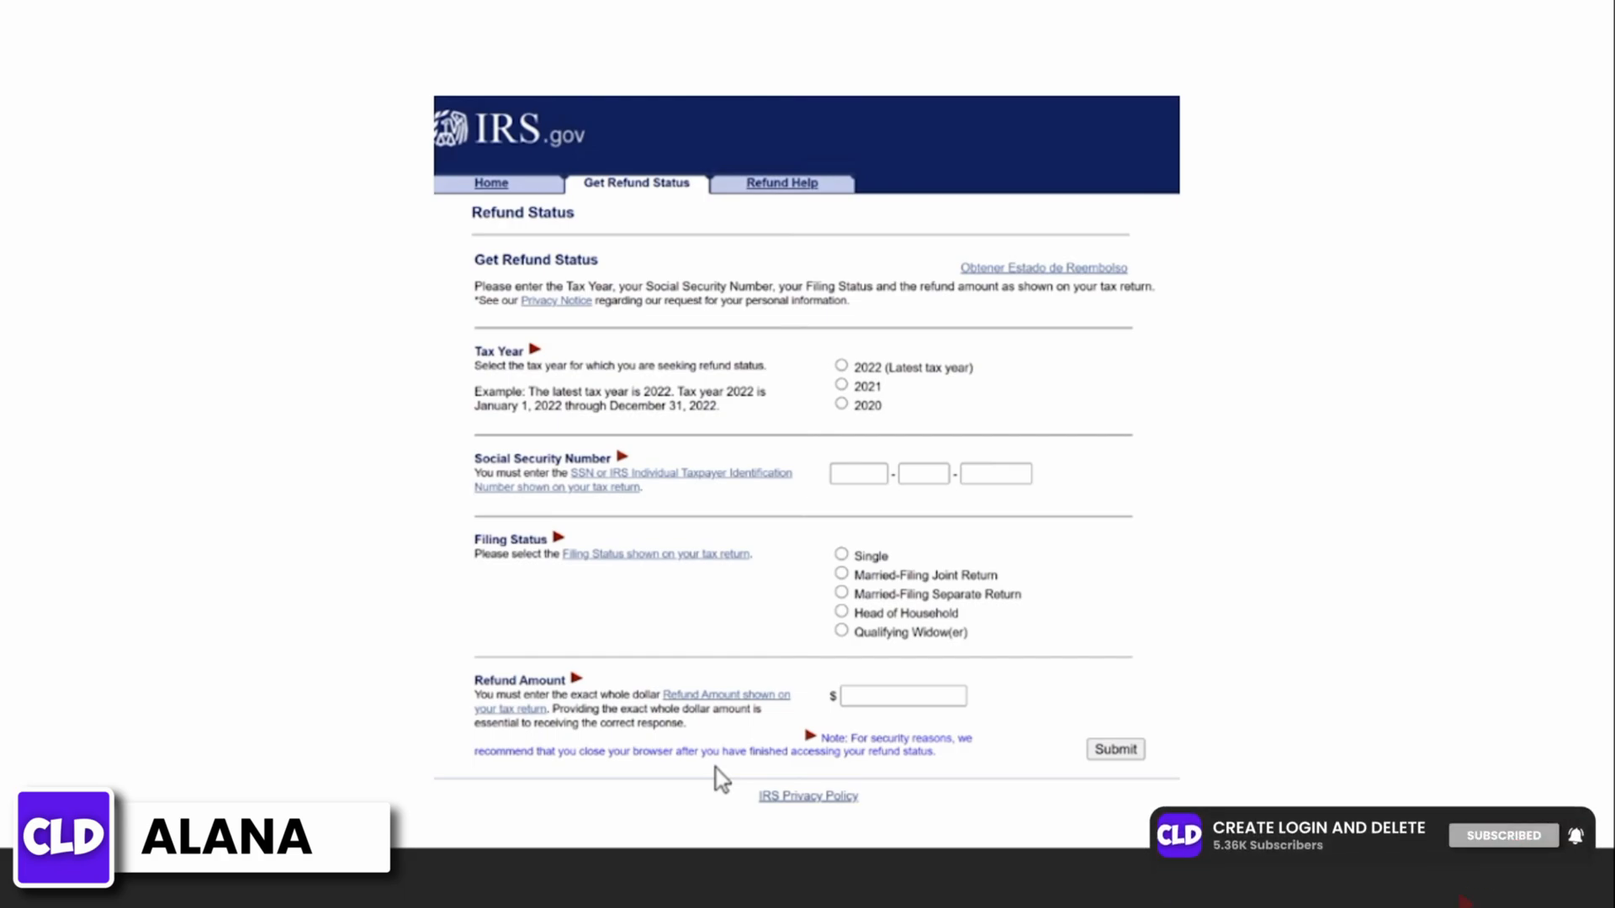